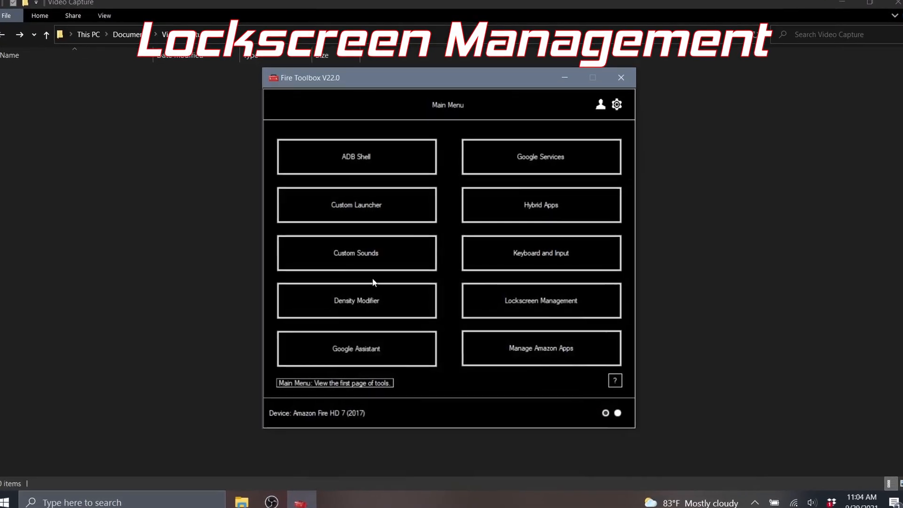
Step: Run Remove Lockscreen Ads from Lockscreen Management, accepting the warning and completion notice
click(540, 300)
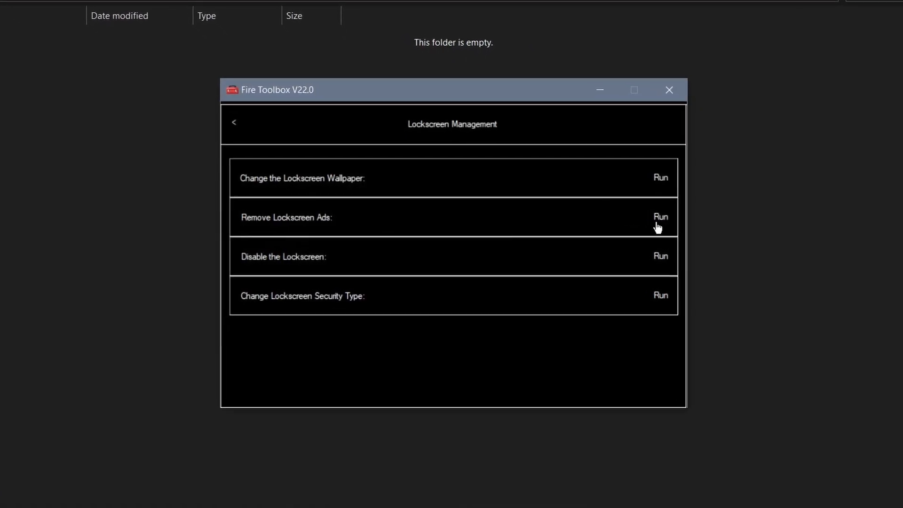
click(660, 217)
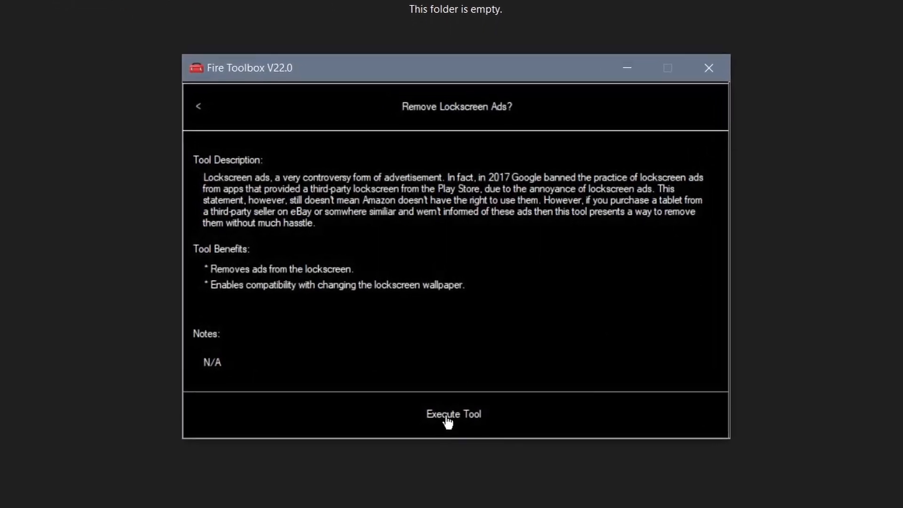
click(454, 414)
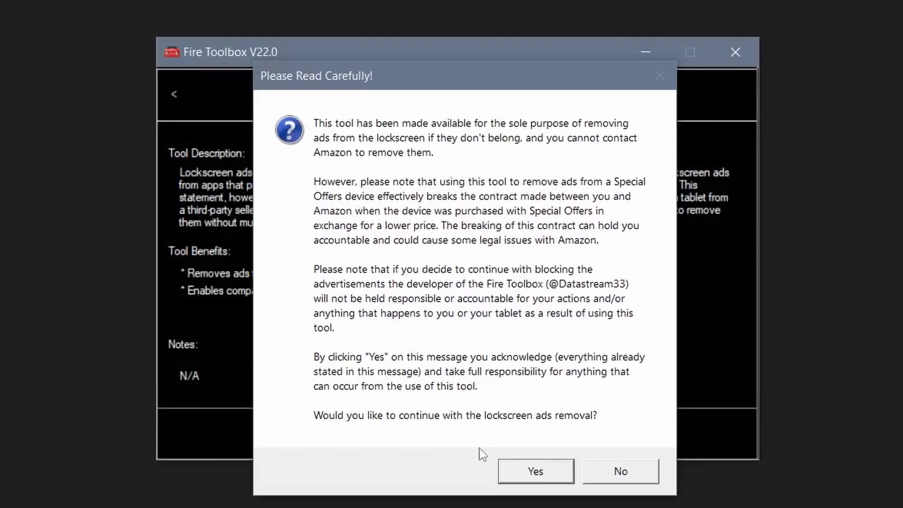
click(536, 471)
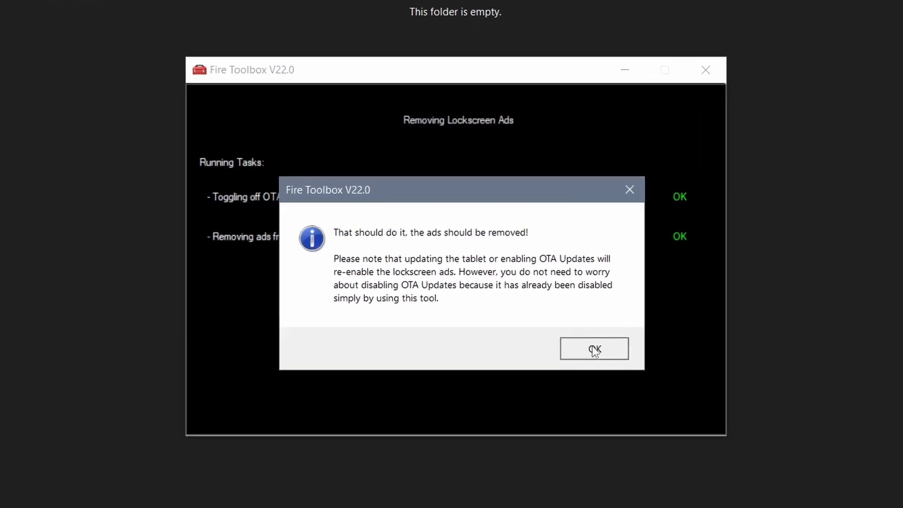
click(594, 349)
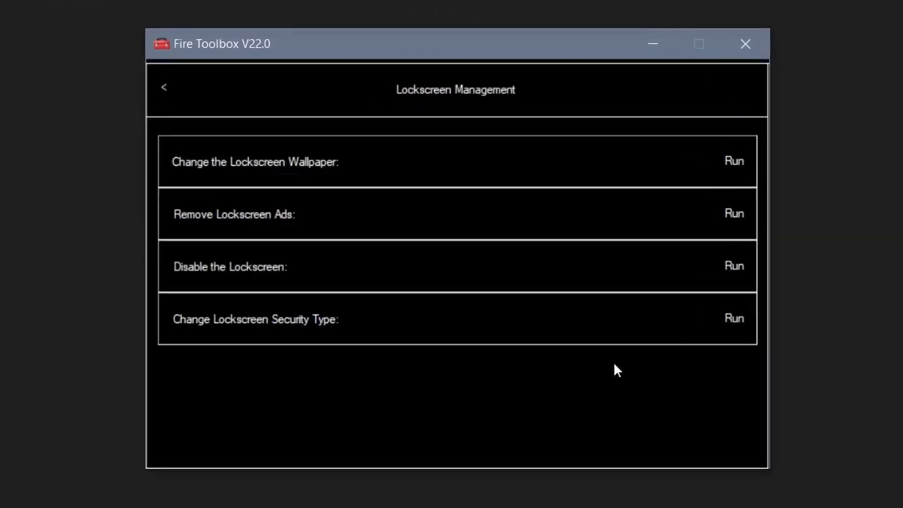
click(164, 87)
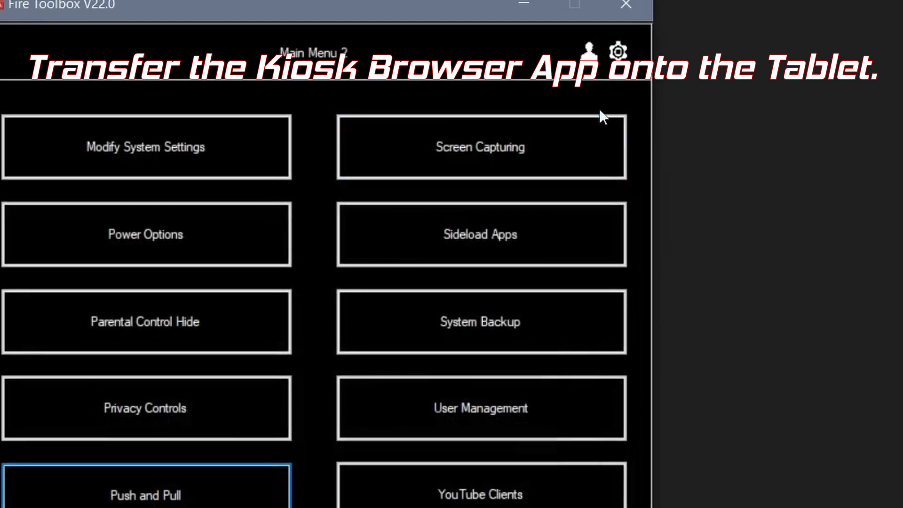
Step: Sideload the Fully-Kiosk-Browser APK as App #1 from the Sideload Apps tool
click(479, 234)
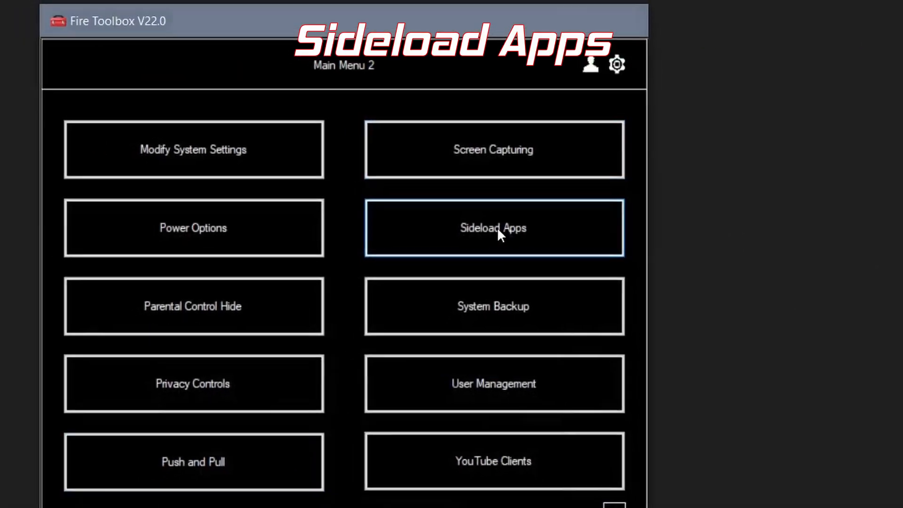
click(493, 227)
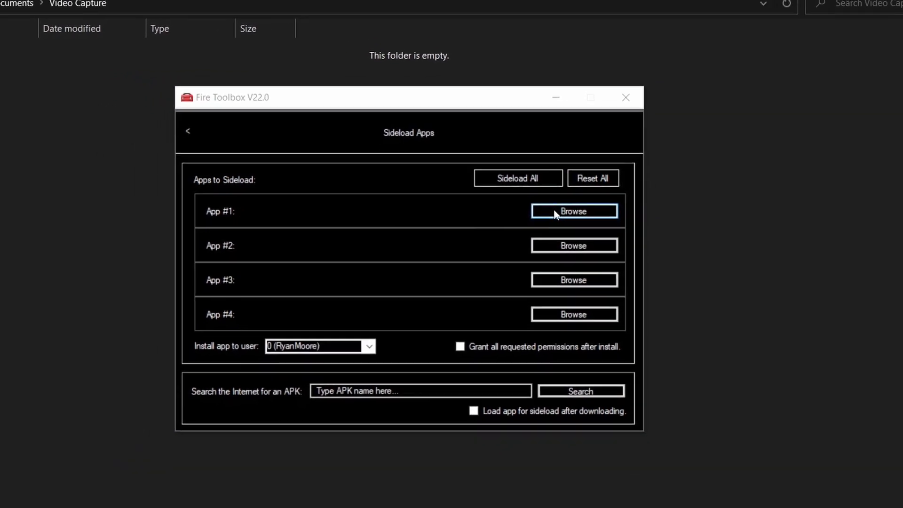
click(574, 211)
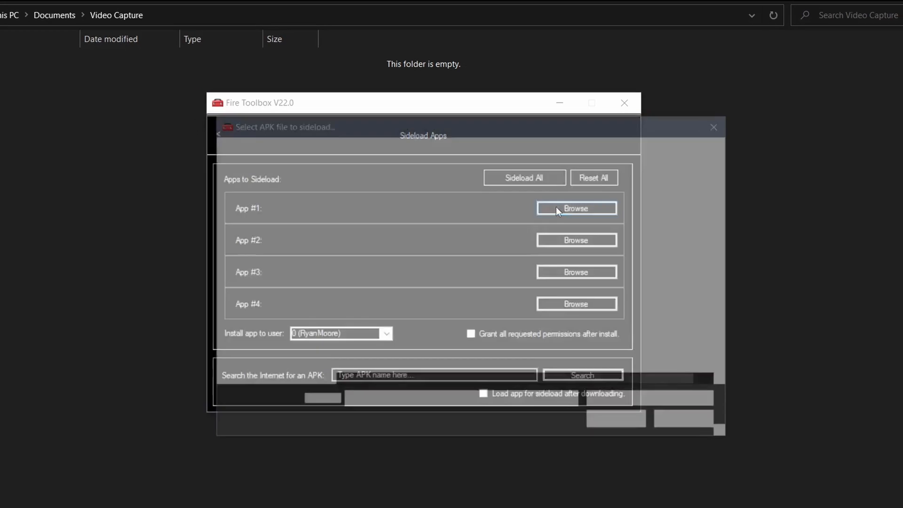
click(576, 208)
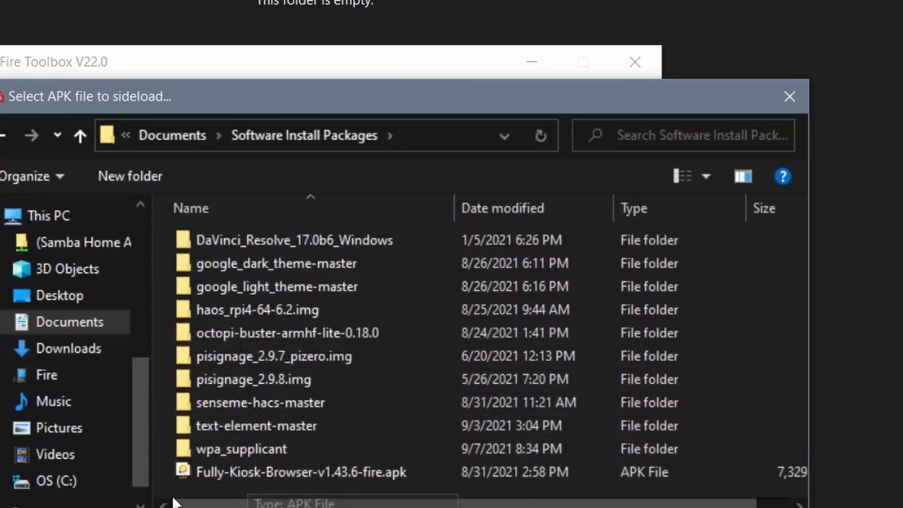
click(313, 472)
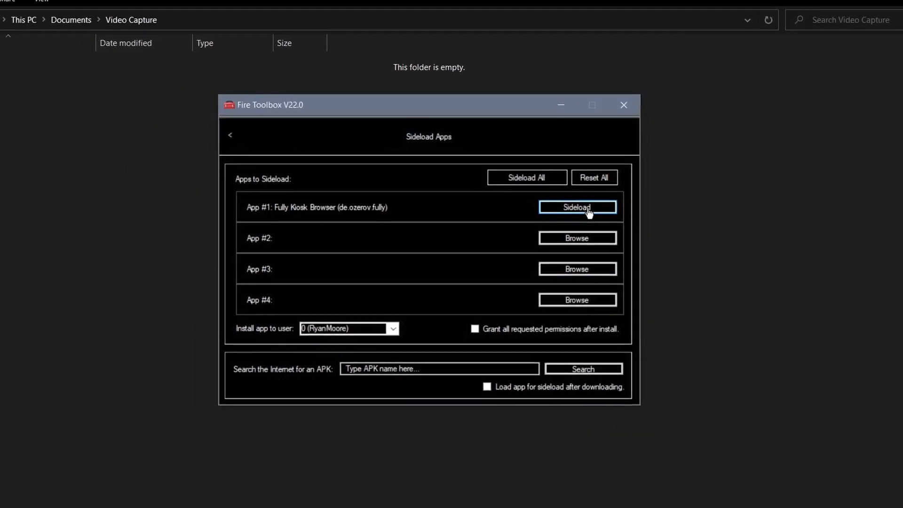
click(575, 208)
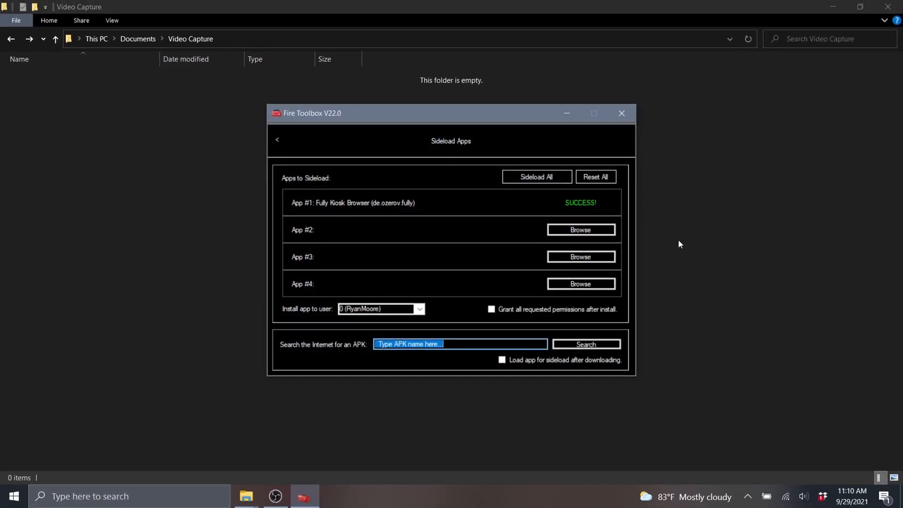
mouse_move(599, 218)
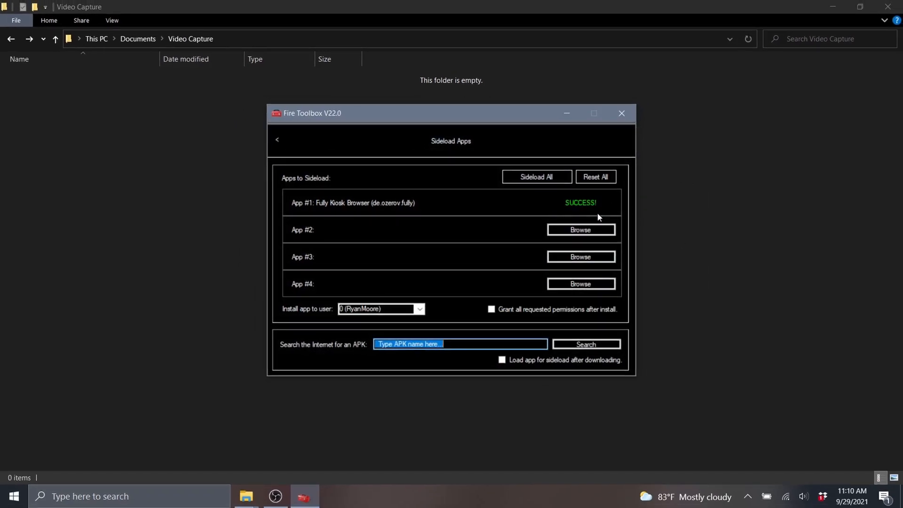
click(277, 141)
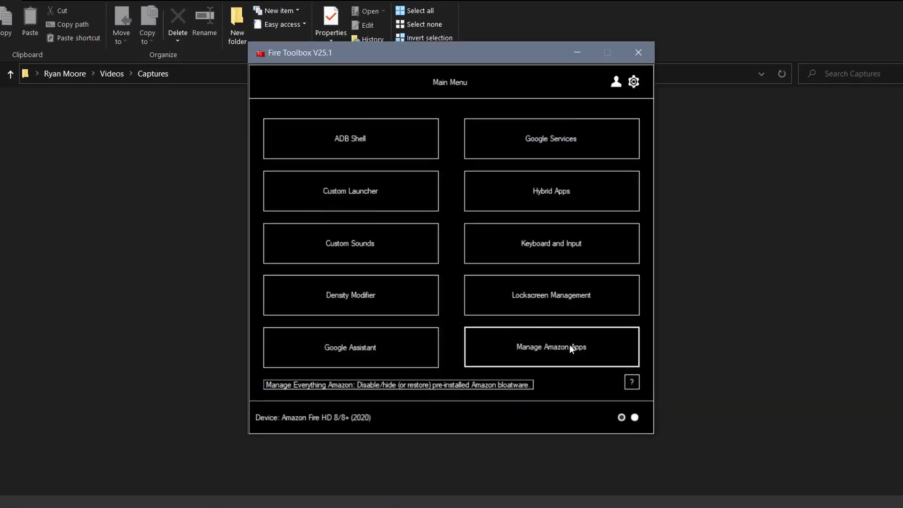
Step: Open Manage Amazon Apps and expand the Disable Amazon Apps preset dropdown
click(551, 347)
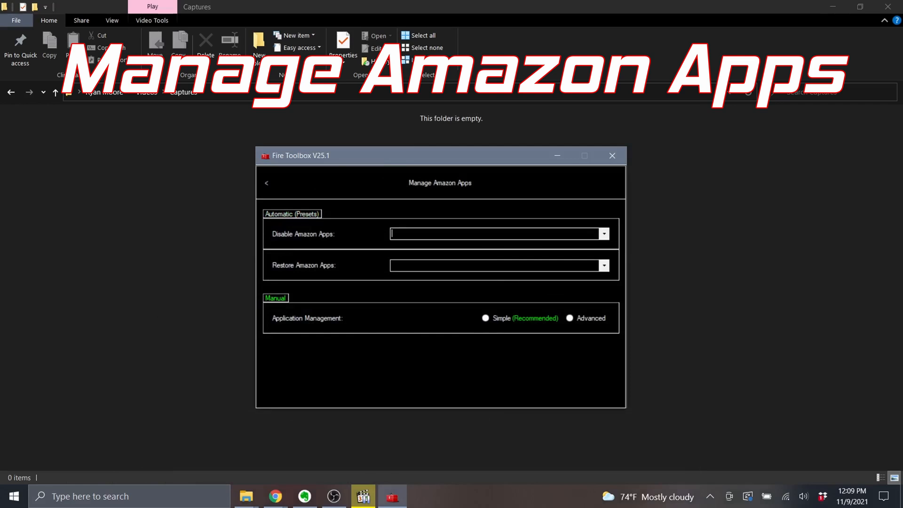
click(604, 233)
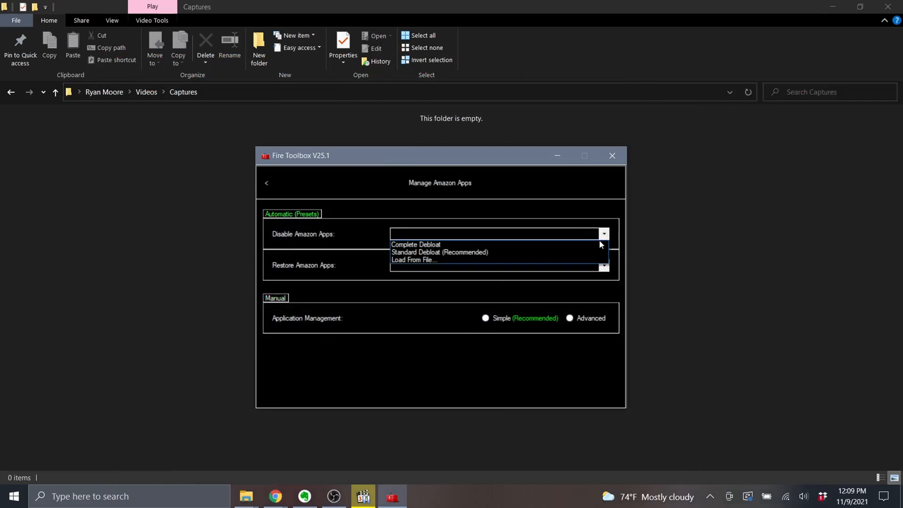
click(440, 251)
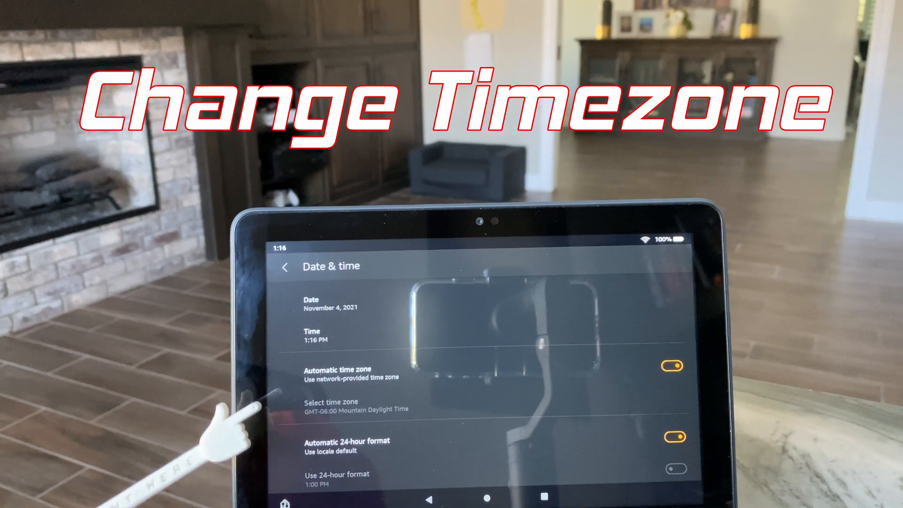
mouse_move(271, 346)
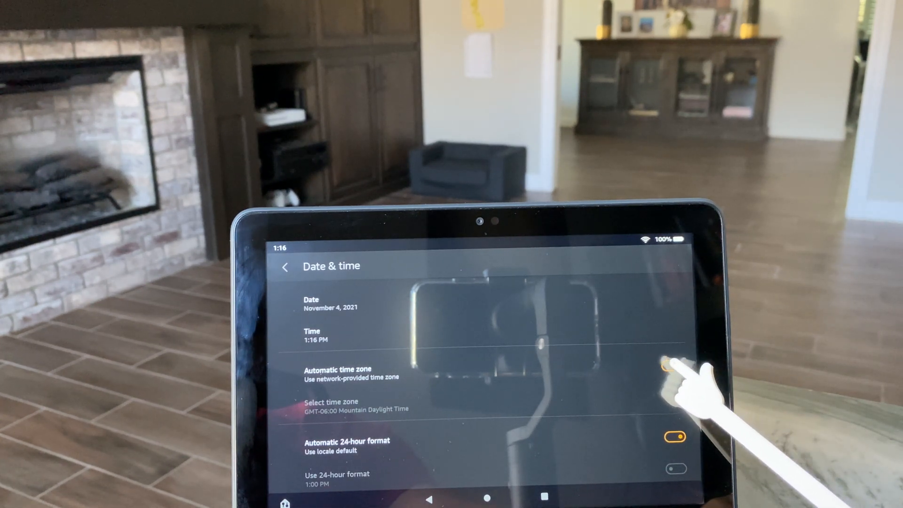
Step: Turn off Automatic time zone and choose Mountain Standard Time (Phoenix)
click(673, 365)
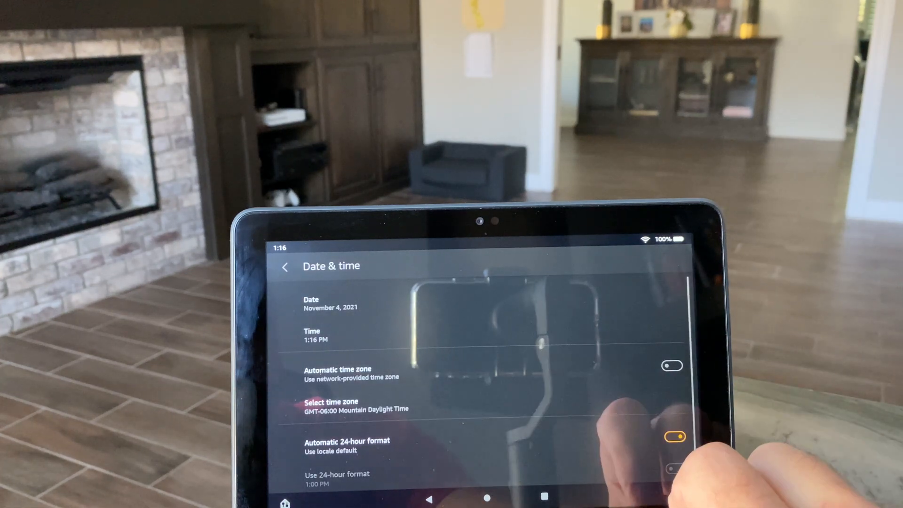
click(331, 405)
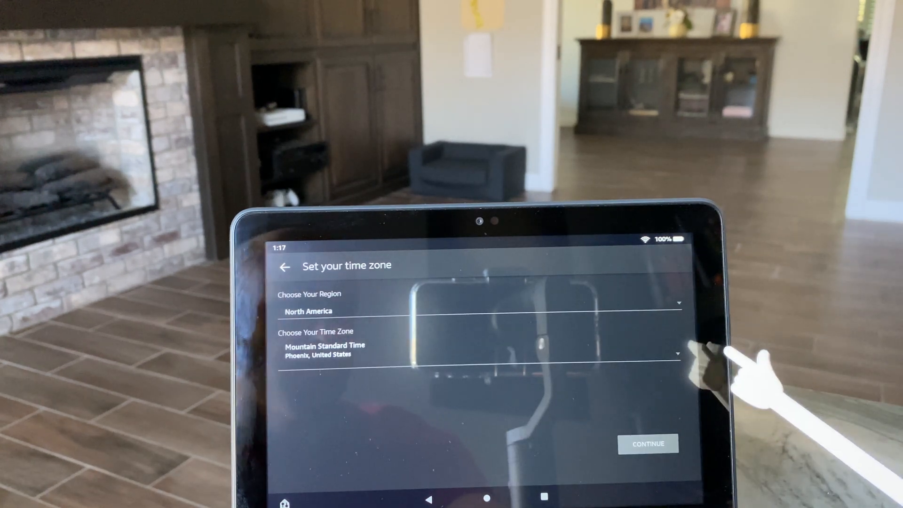
mouse_move(691, 357)
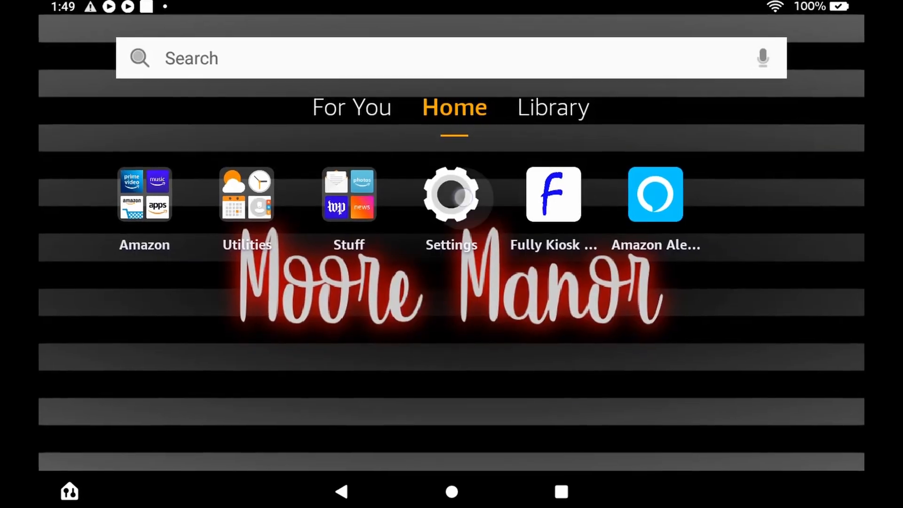
Step: Go to Settings > Device Options and tap Reset to Factory Defaults
click(451, 194)
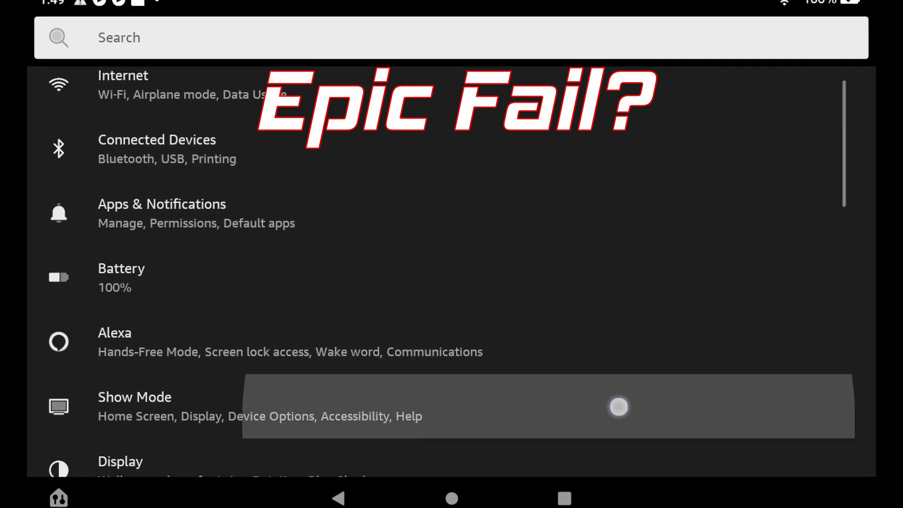
scroll(down, 3)
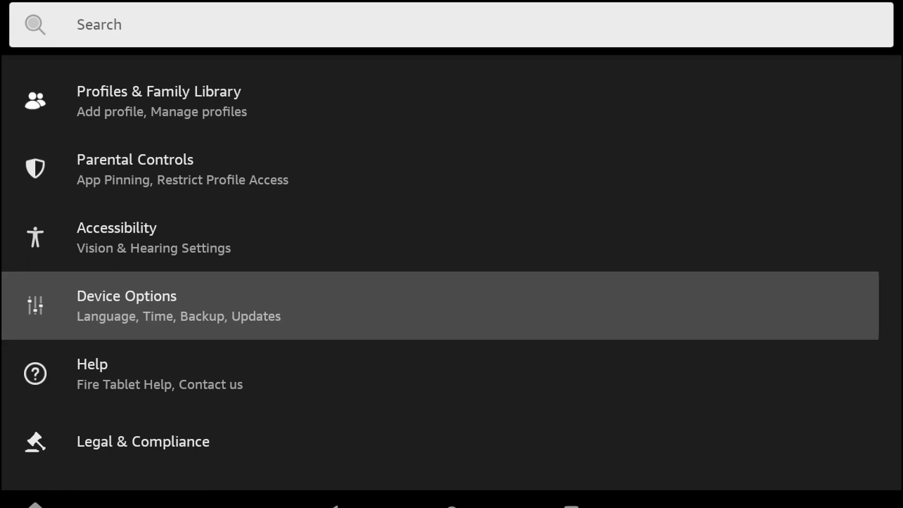
click(126, 305)
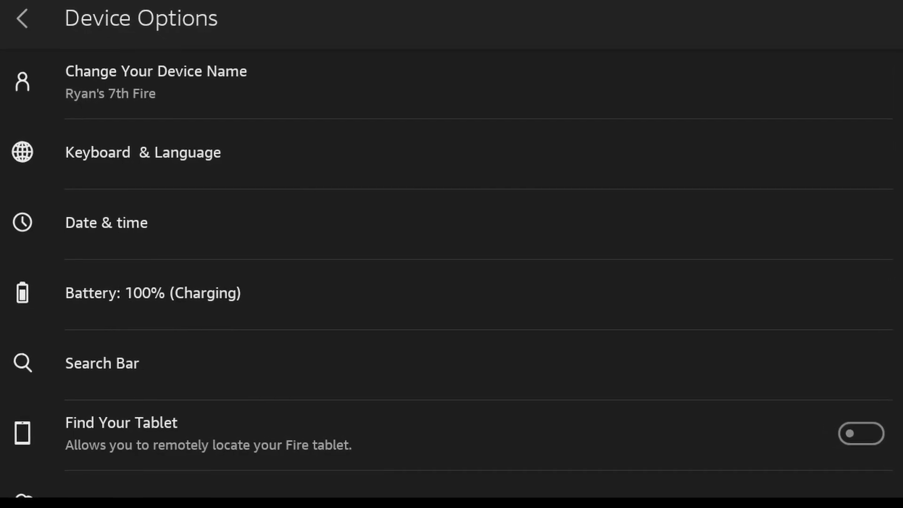
scroll(down, 3)
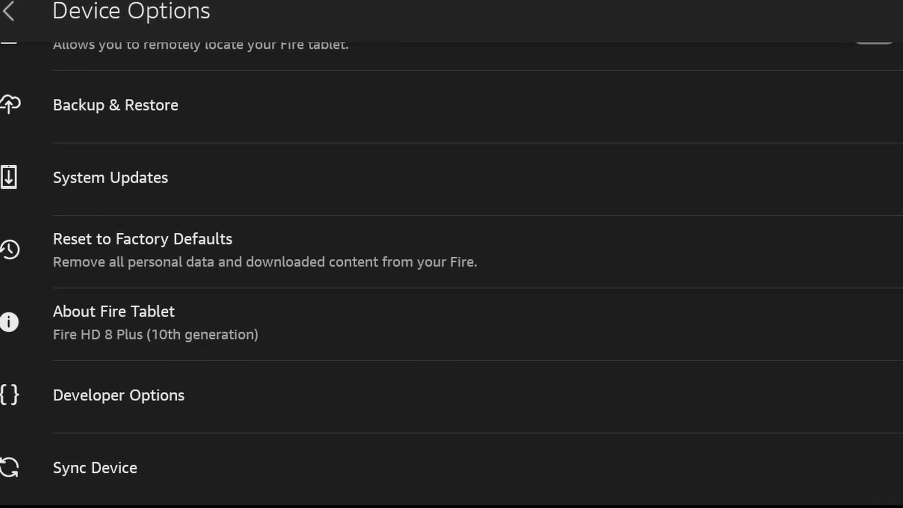
click(142, 239)
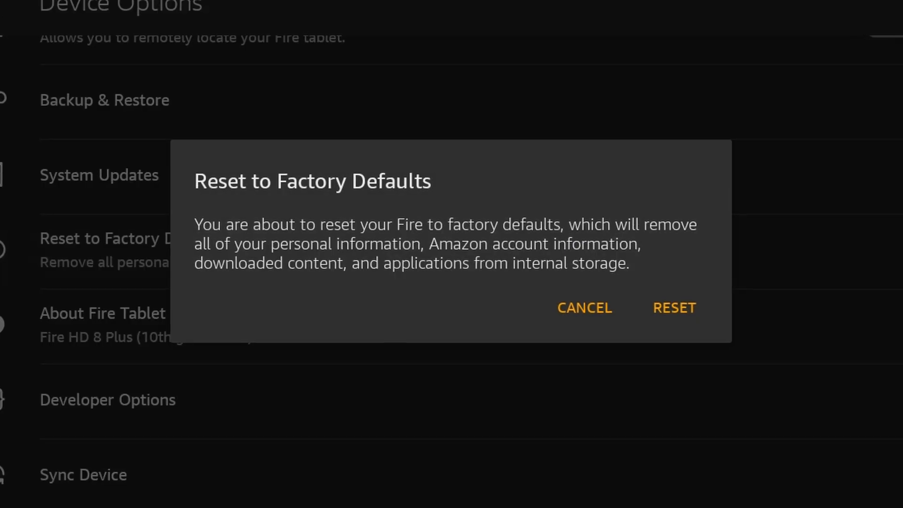